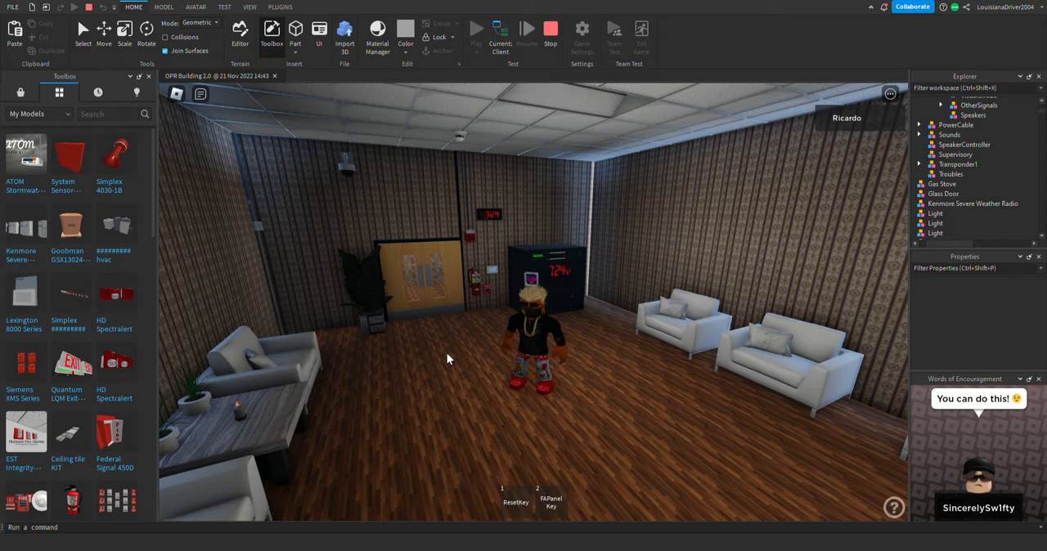
pyautogui.moveTo(594, 351)
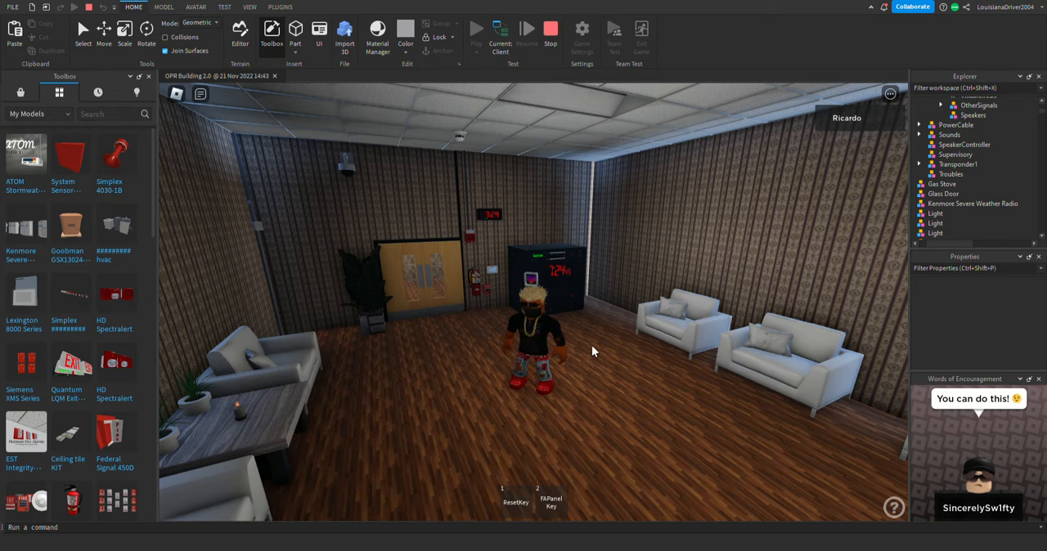